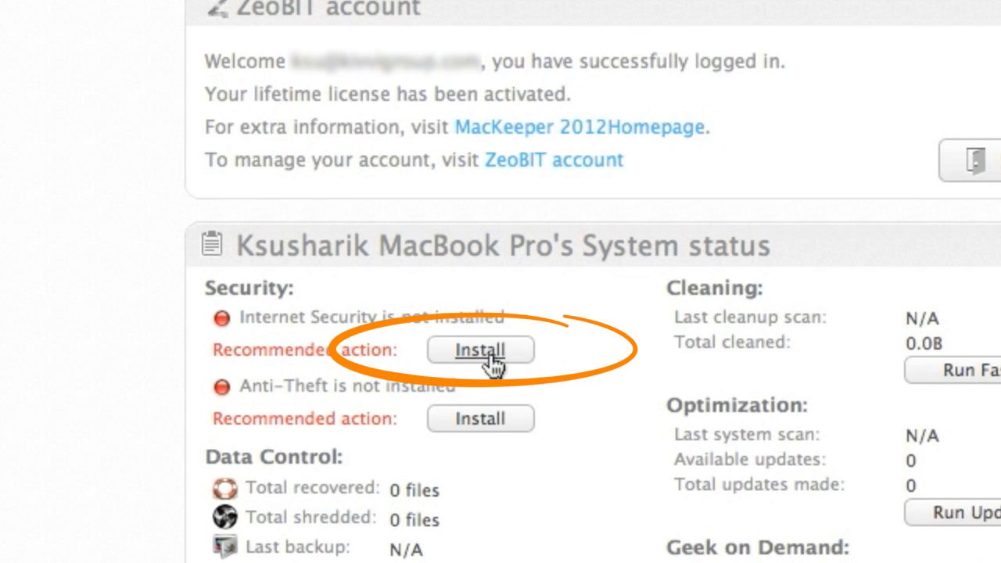
# Step: Install Internet Security from System status, authorising with the administrator password
pyautogui.click(480, 350)
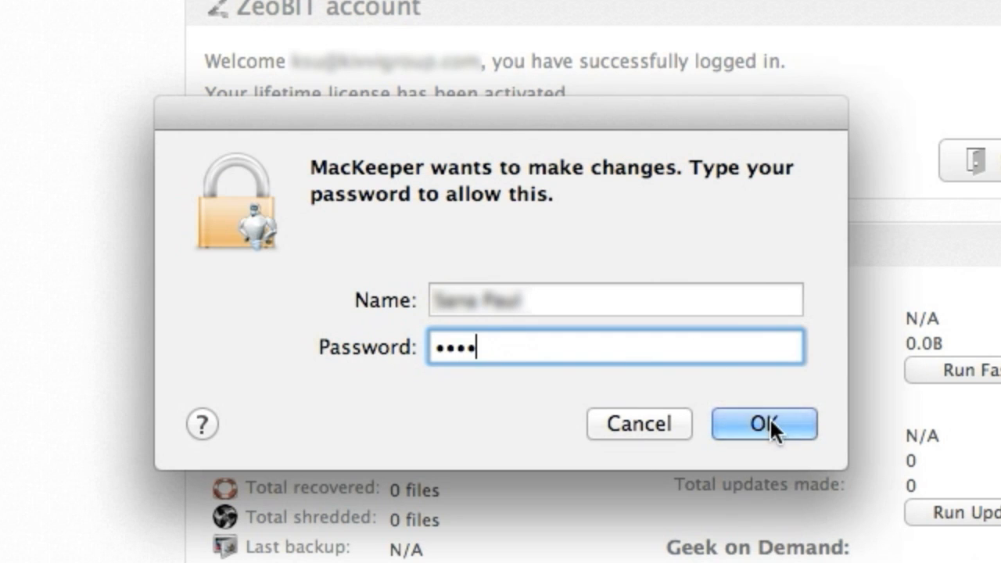
pyautogui.click(764, 424)
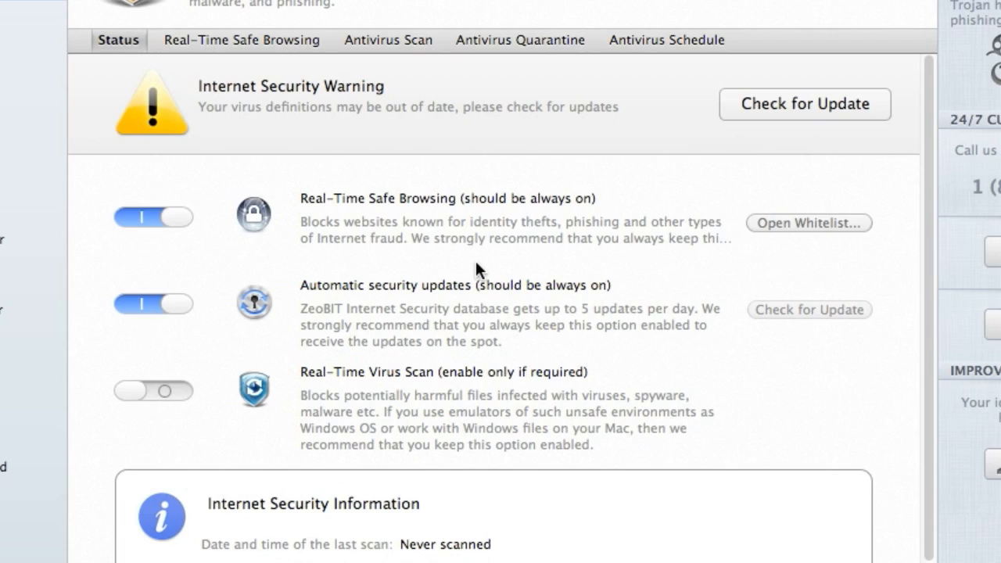
# Step: Run a virus scan from Antivirus Scan and stop it once eight Downloads threats are listed
pyautogui.click(388, 40)
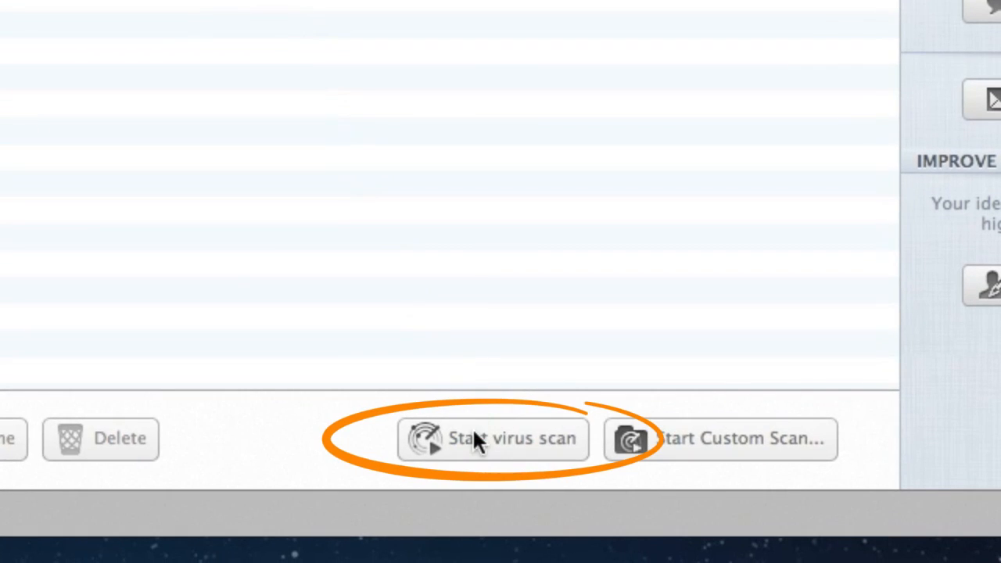
pyautogui.click(493, 438)
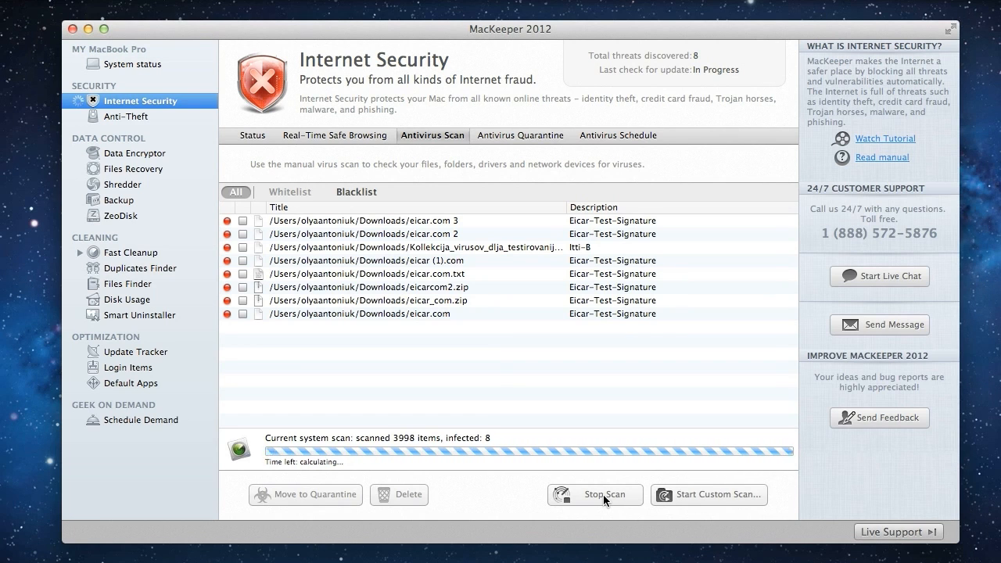
pyautogui.click(594, 494)
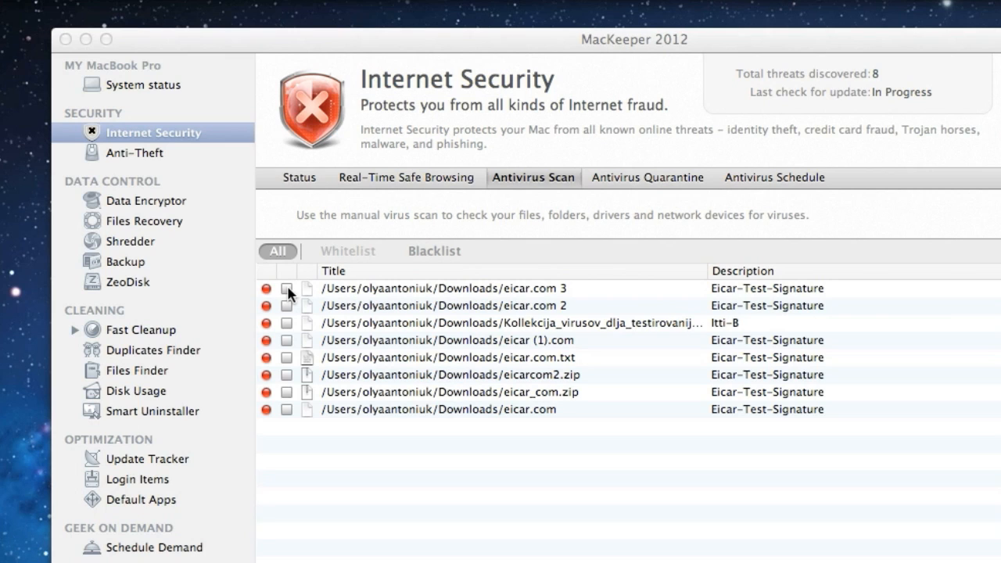
# Step: Move eicar.com 3 to Quarantine, then mark eicar.com 2 for handling
pyautogui.click(286, 287)
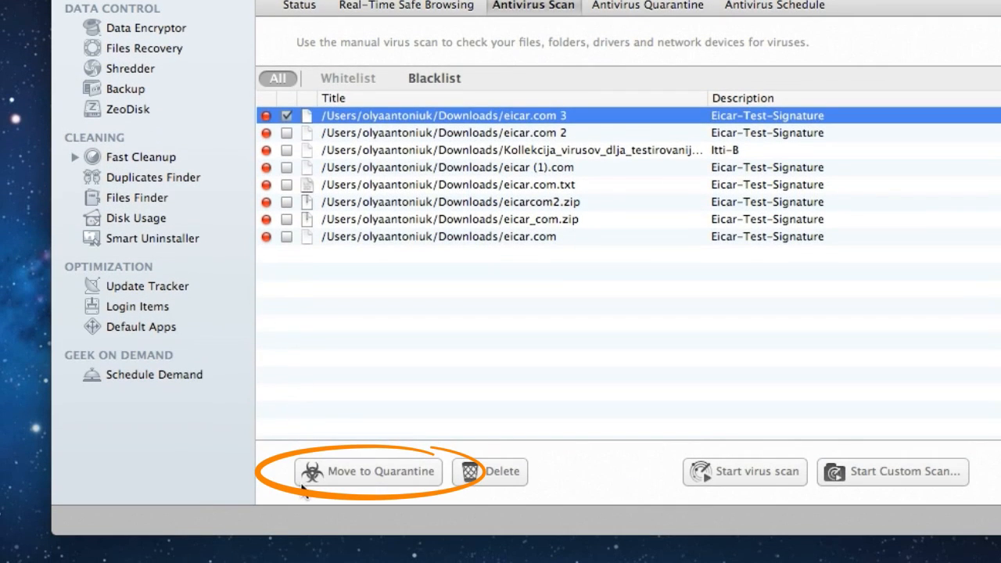
pyautogui.click(367, 472)
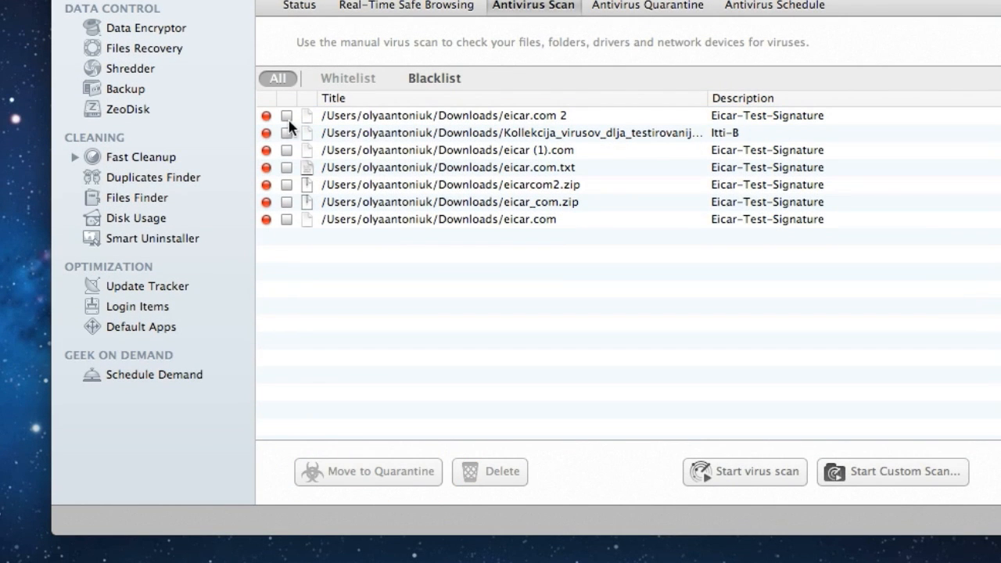
pyautogui.click(286, 116)
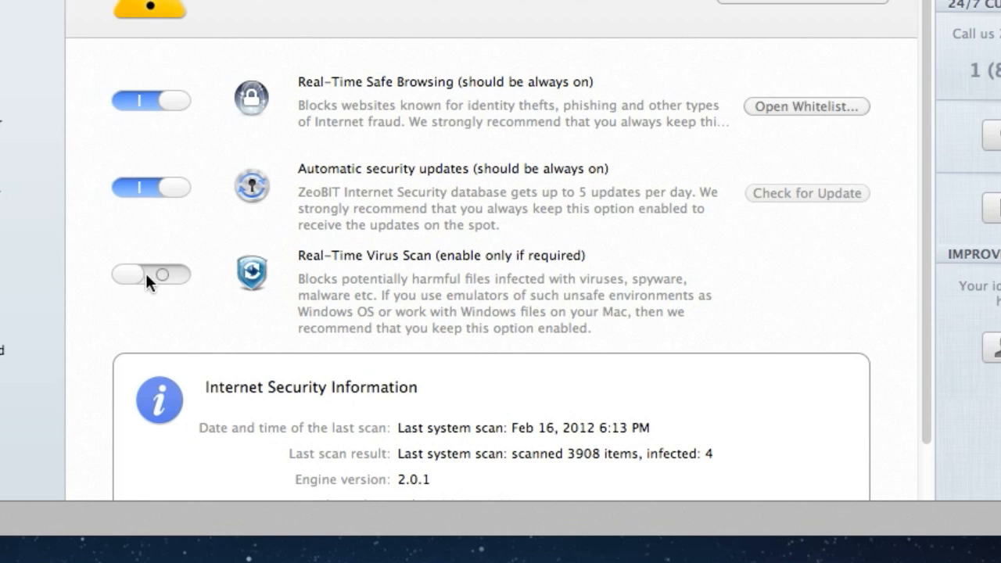
# Step: Switch on Real-Time Virus Scan on the Status page
pyautogui.click(150, 275)
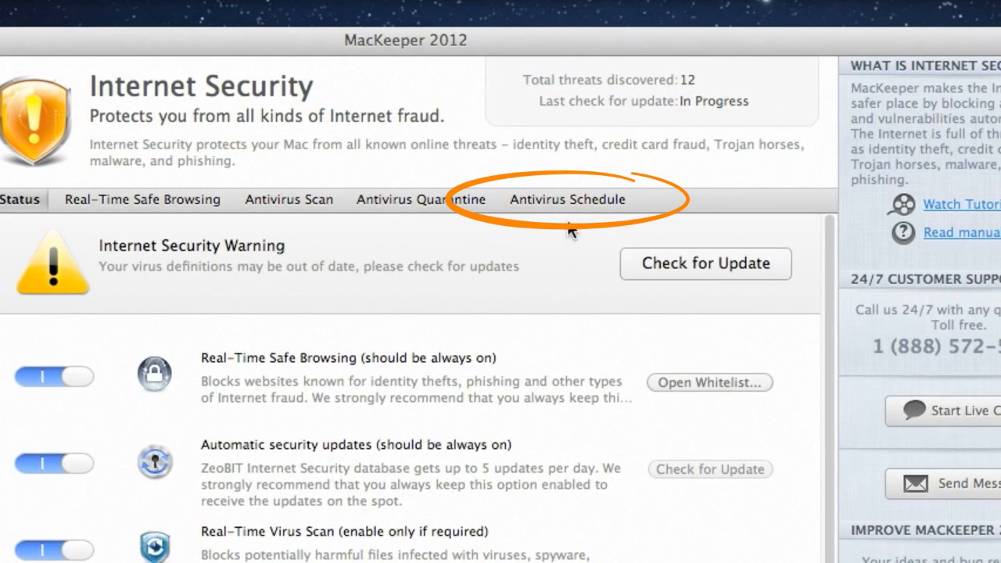
# Step: Add the Downloads folder as a new entry in the Antivirus Schedule list
pyautogui.click(566, 201)
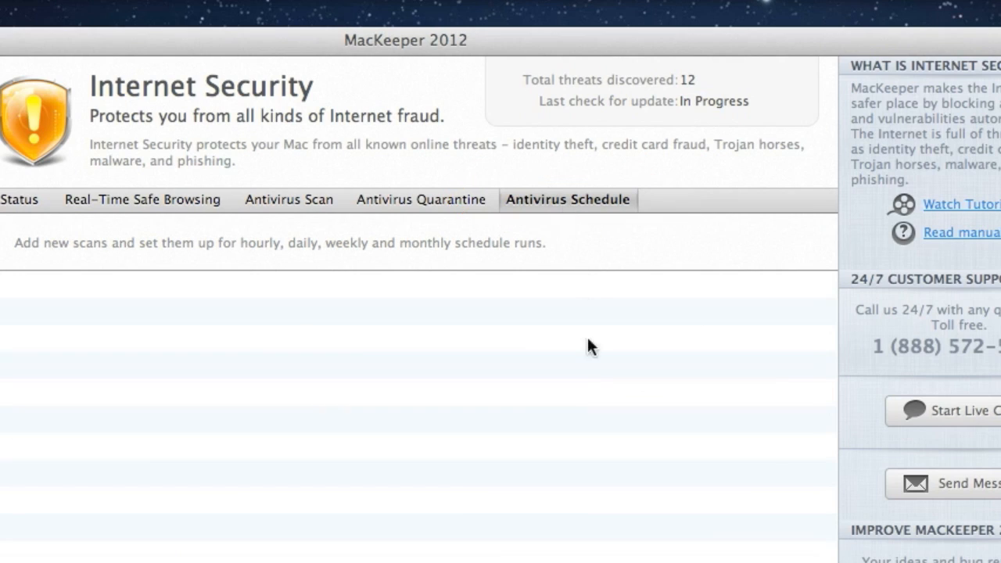
pyautogui.click(649, 460)
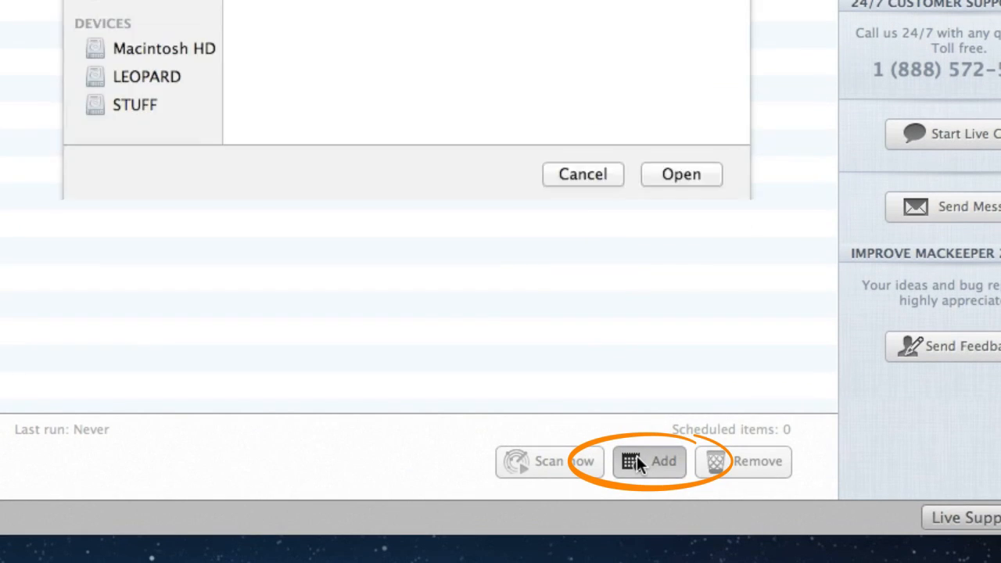
pyautogui.click(647, 460)
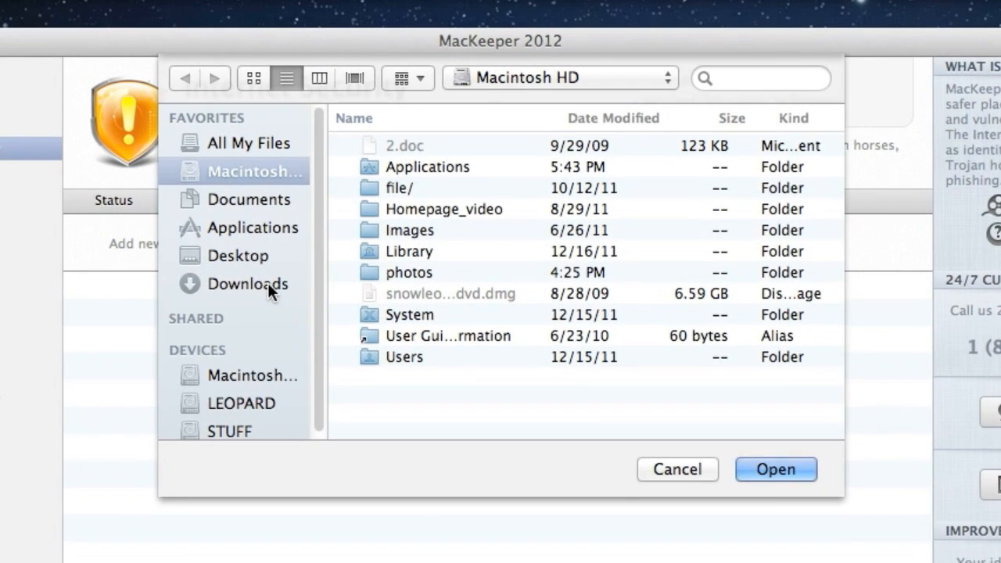
pyautogui.click(776, 470)
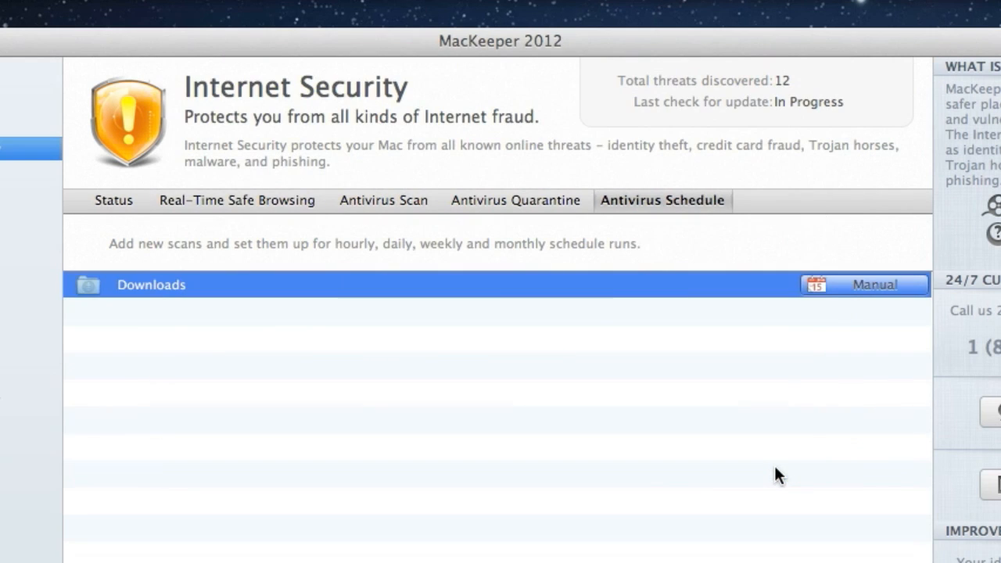
# Step: Change the Downloads scan frequency from Manual to Daily at 12:00 AM
pyautogui.click(863, 285)
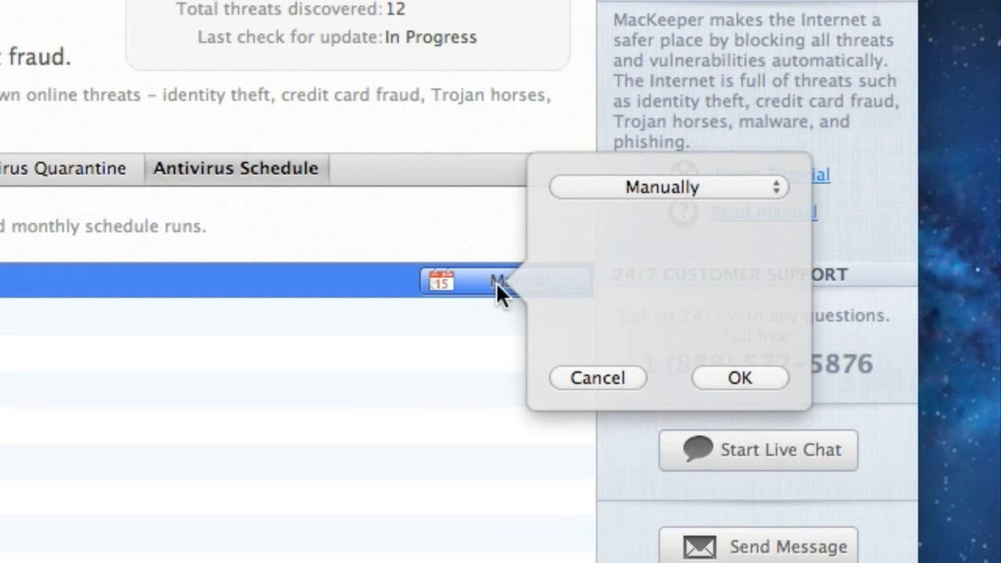
pyautogui.click(666, 188)
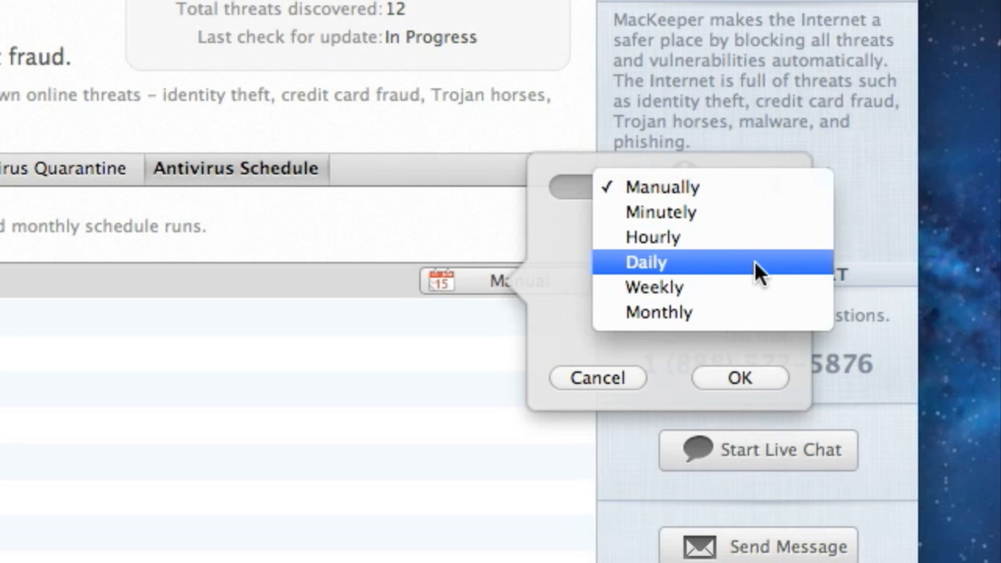
pyautogui.click(646, 263)
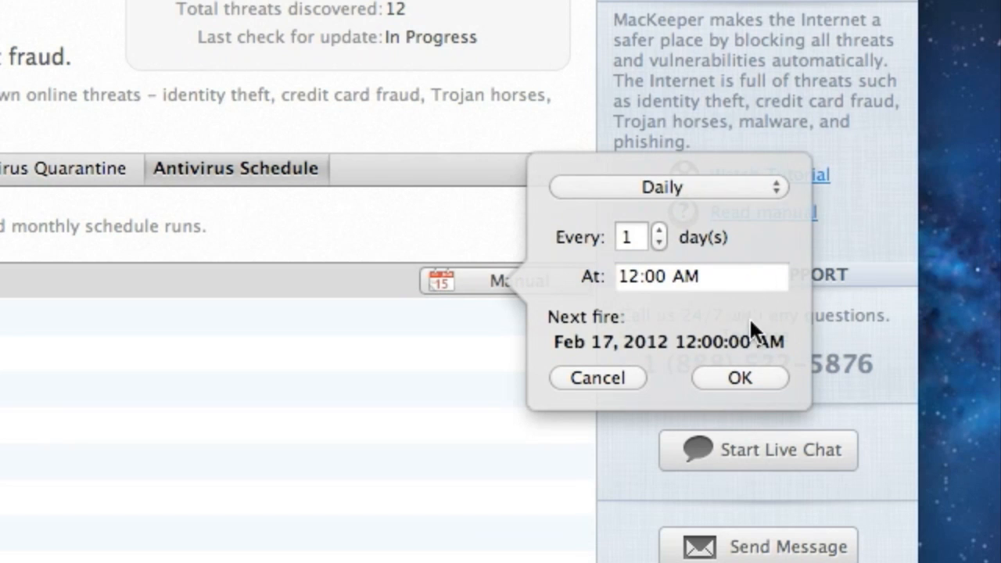
pyautogui.click(738, 377)
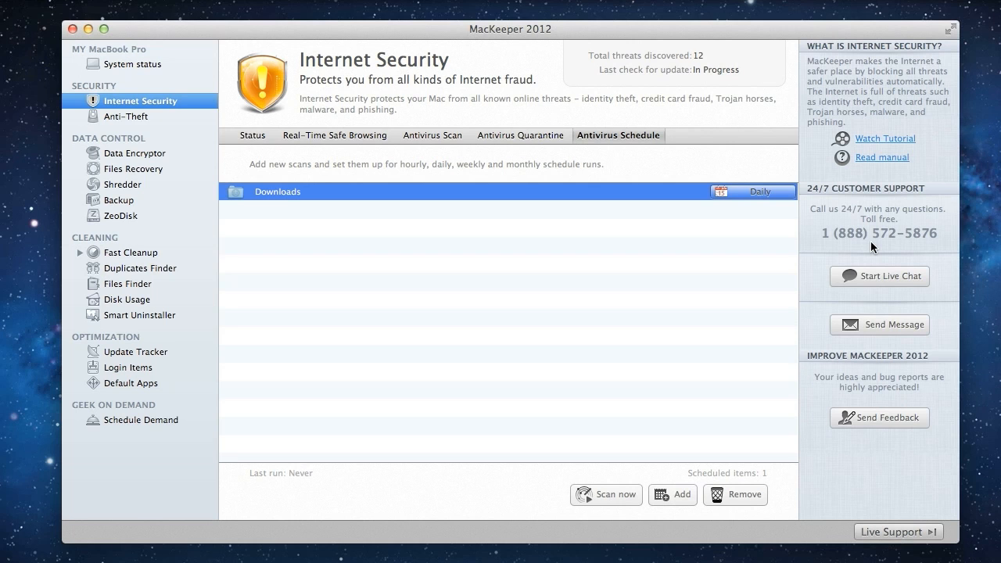
pyautogui.moveTo(828, 268)
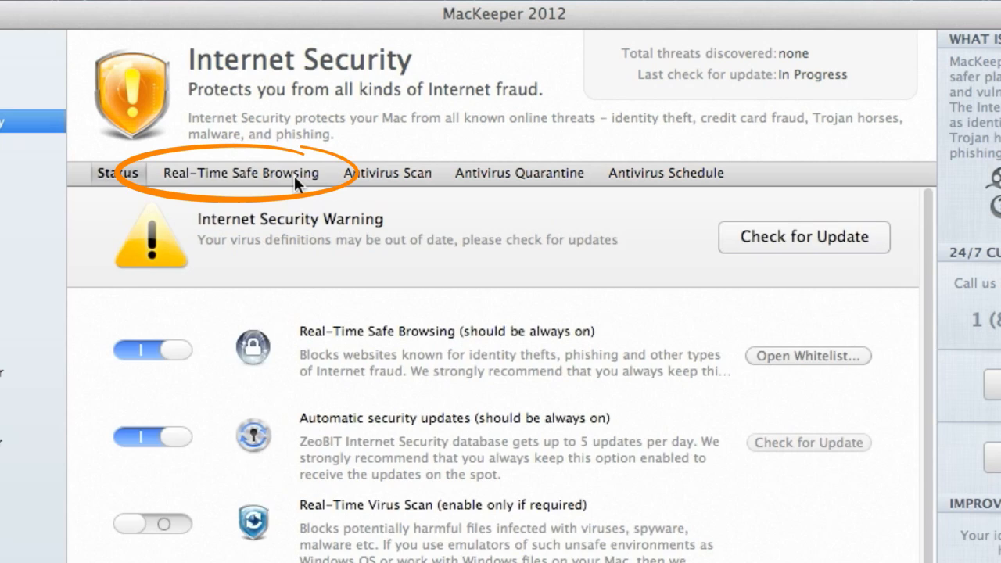
pyautogui.click(807, 357)
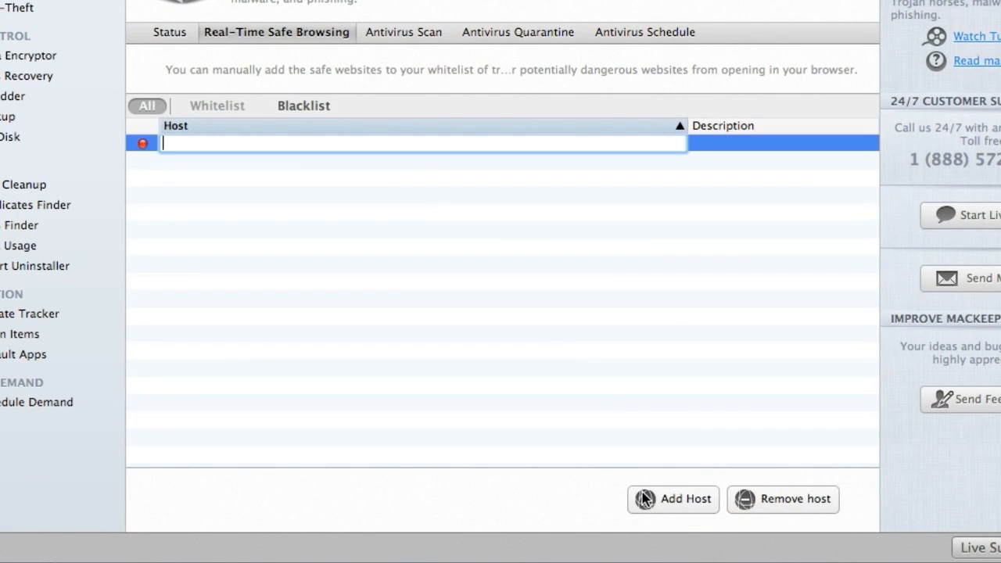
pyautogui.write('http://potentially-dangerous-website.com')
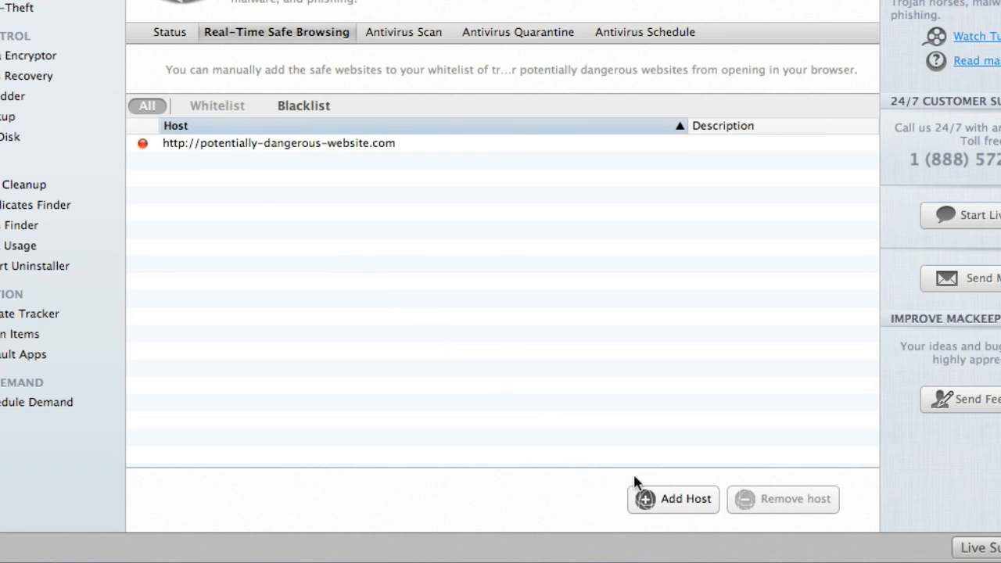
pyautogui.click(672, 501)
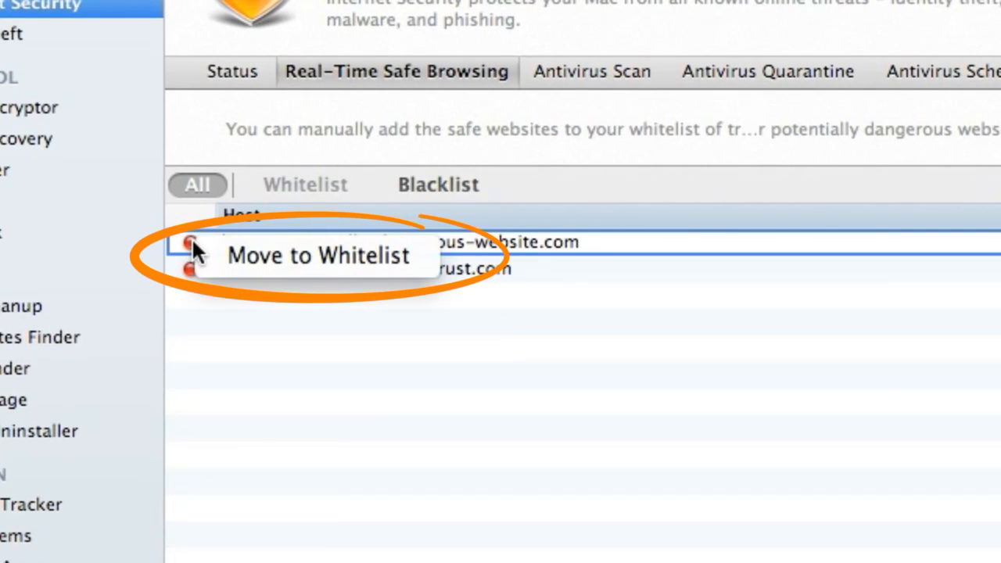
# Step: Move potentially-dangerous-website.com to the whitelist and show only whitelisted hosts
pyautogui.click(317, 255)
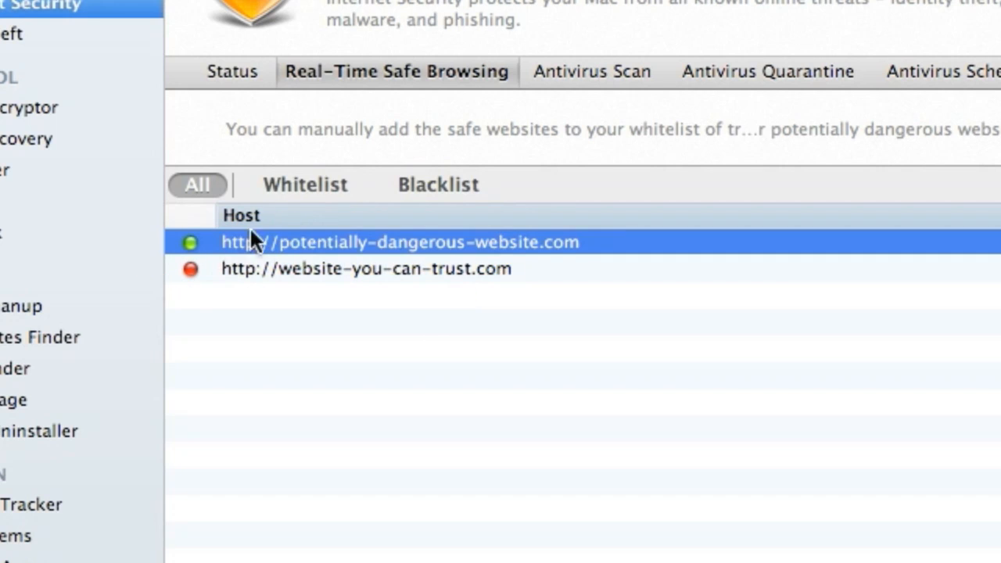
pyautogui.click(305, 185)
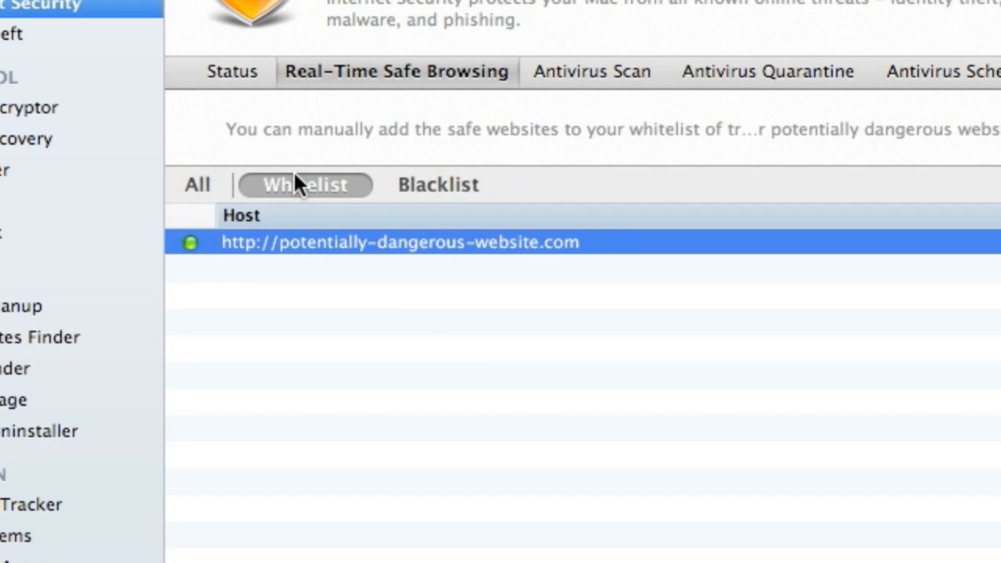